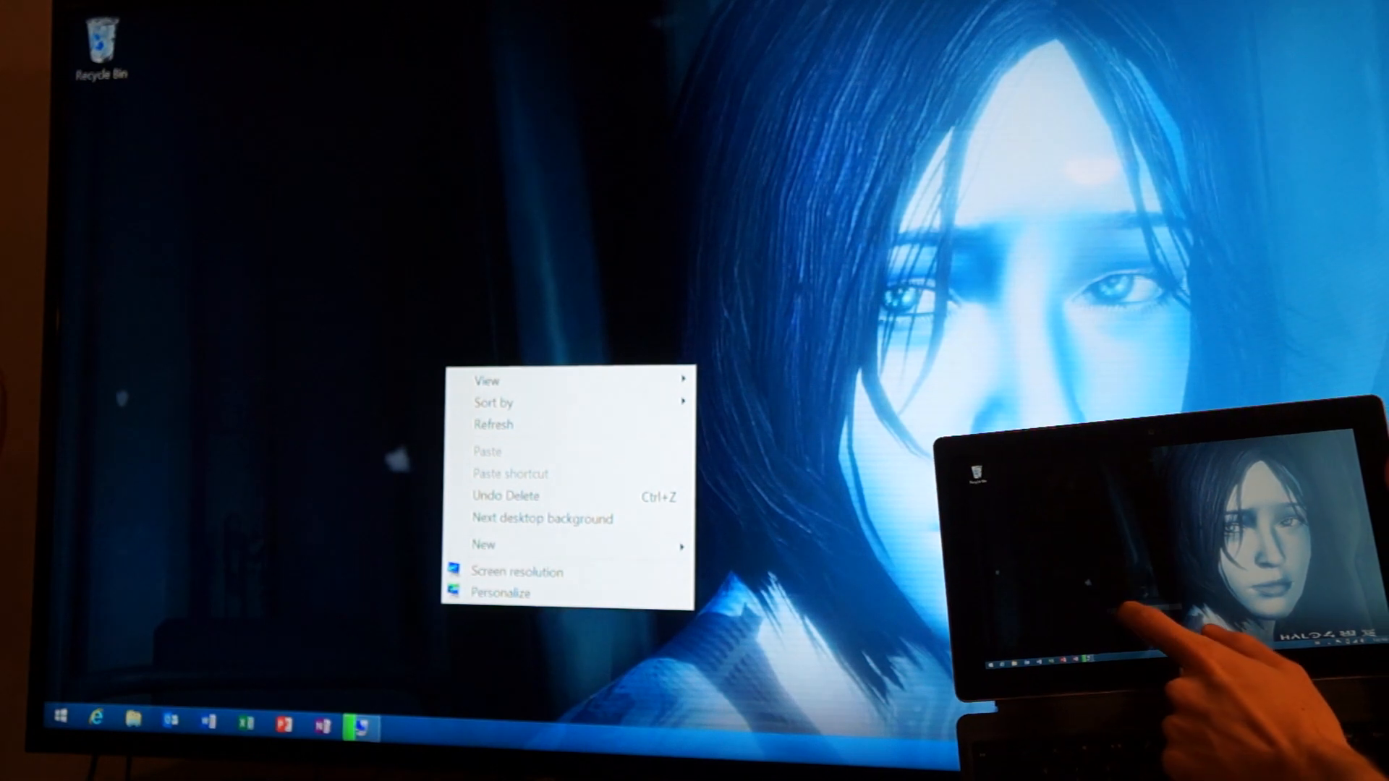
Step: Open Screen resolution from the desktop context menu
{"action": "left_click", "coordinate": [515, 571]}
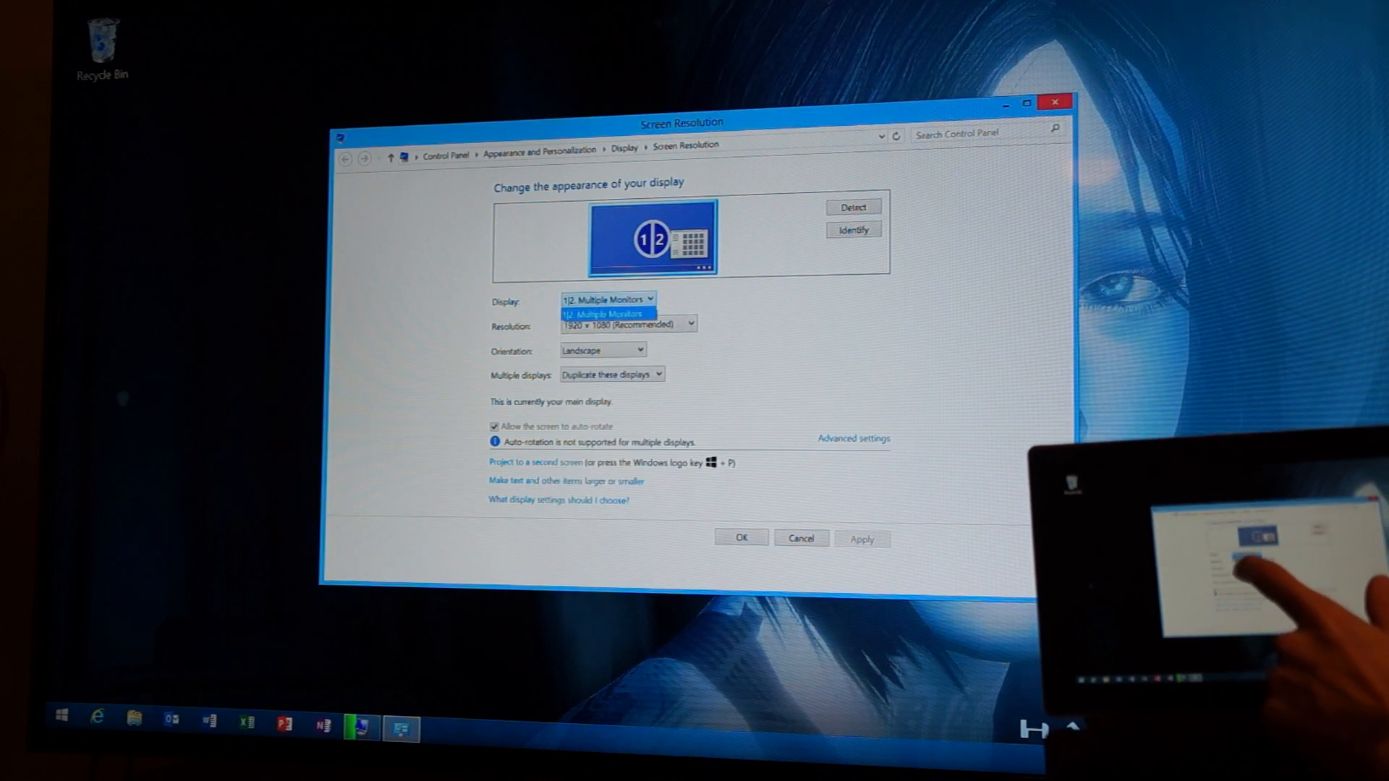
Step: Set Multiple displays to 'Extend these displays'
{"action": "left_click", "coordinate": [611, 374]}
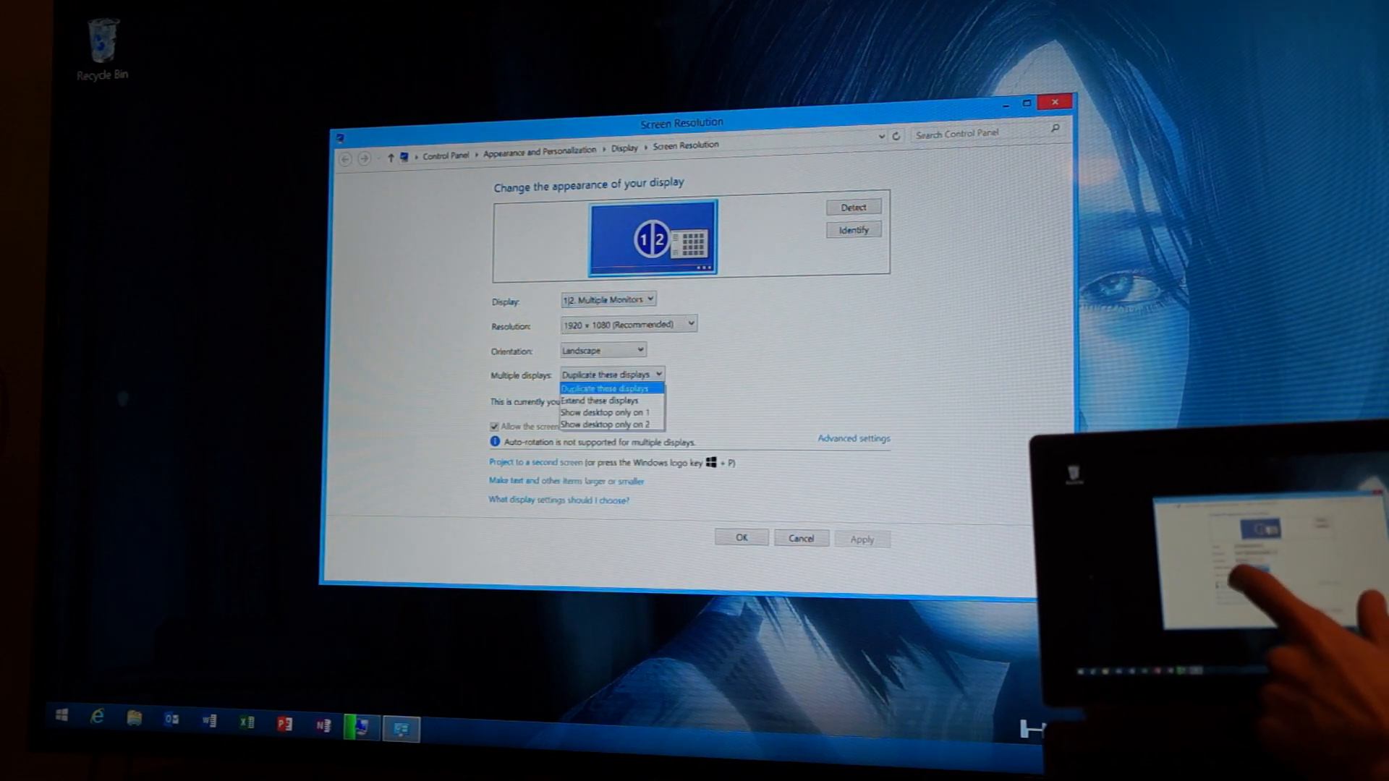
{"action": "left_click", "coordinate": [609, 388]}
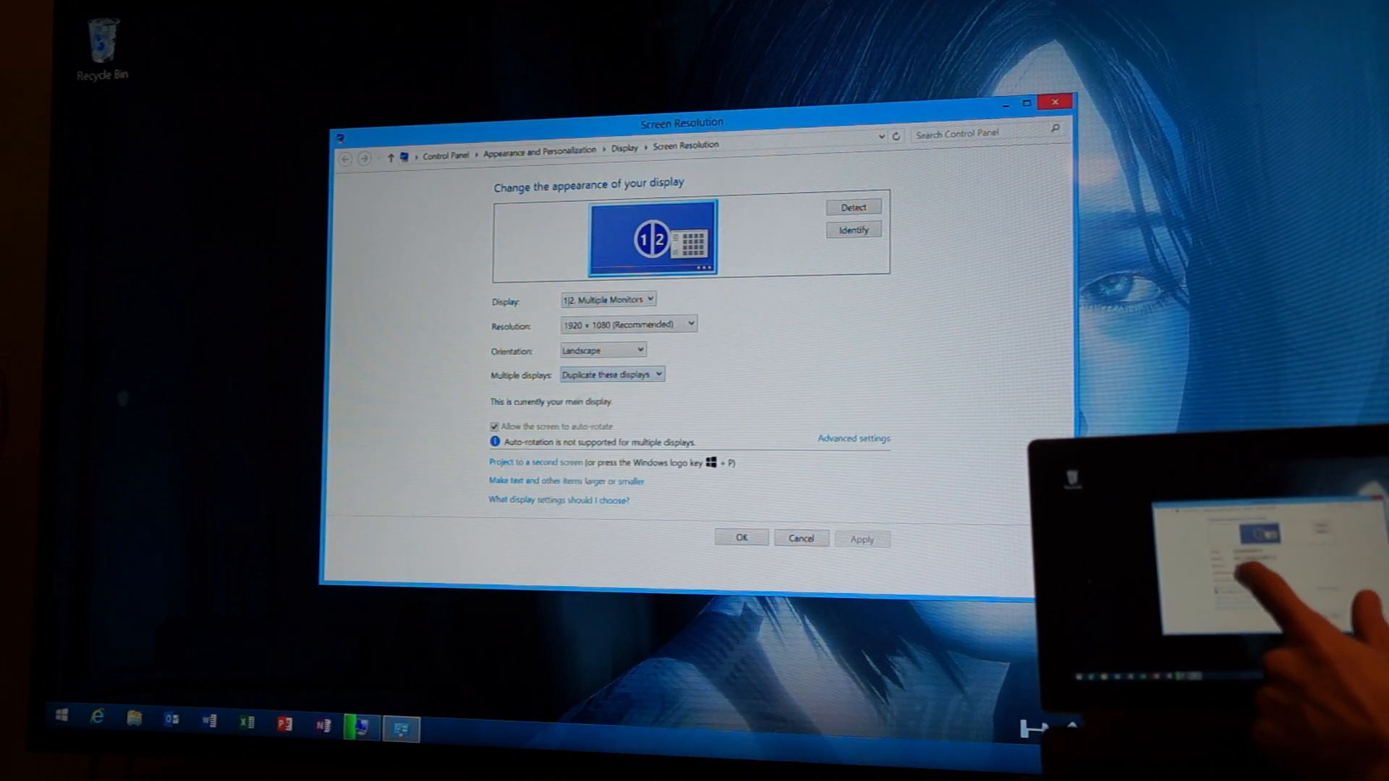
{"action": "left_click", "coordinate": [612, 374]}
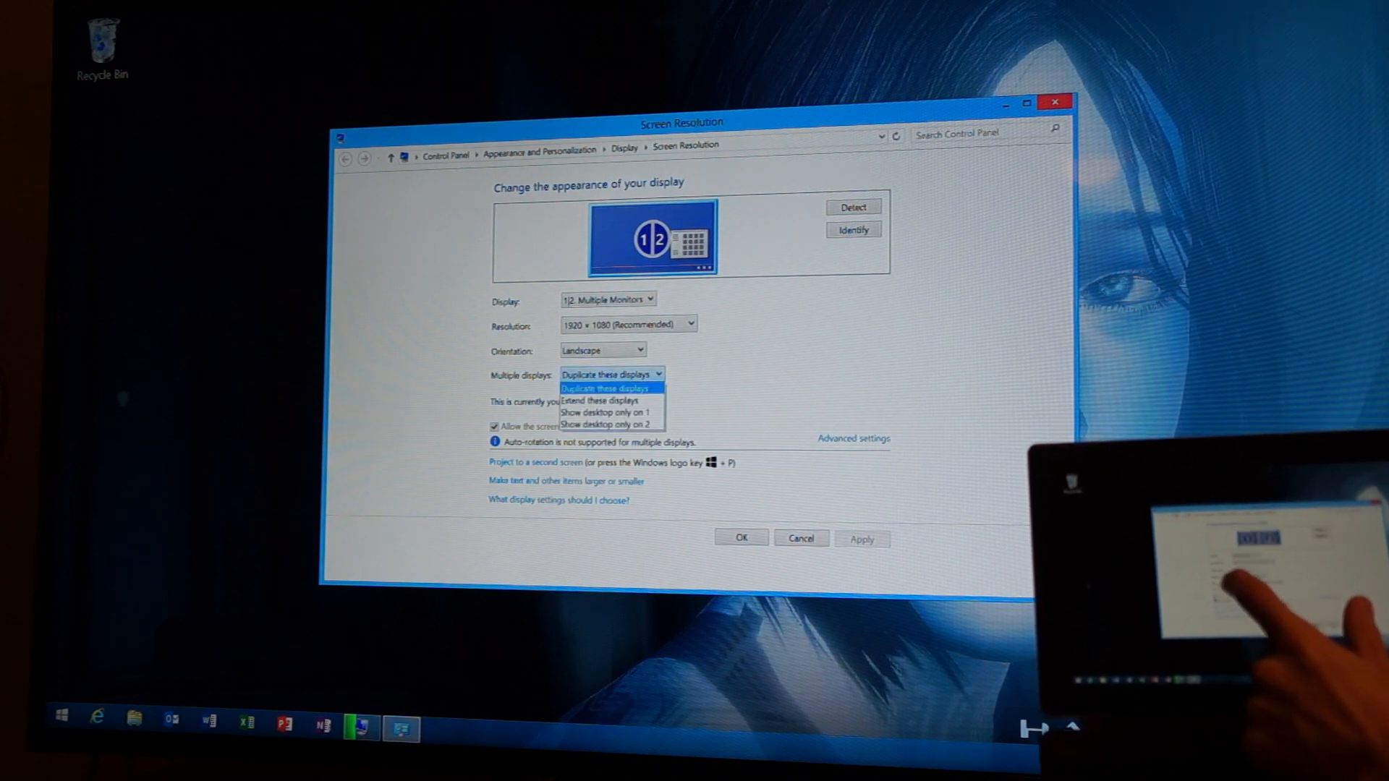
{"action": "left_click", "coordinate": [603, 401]}
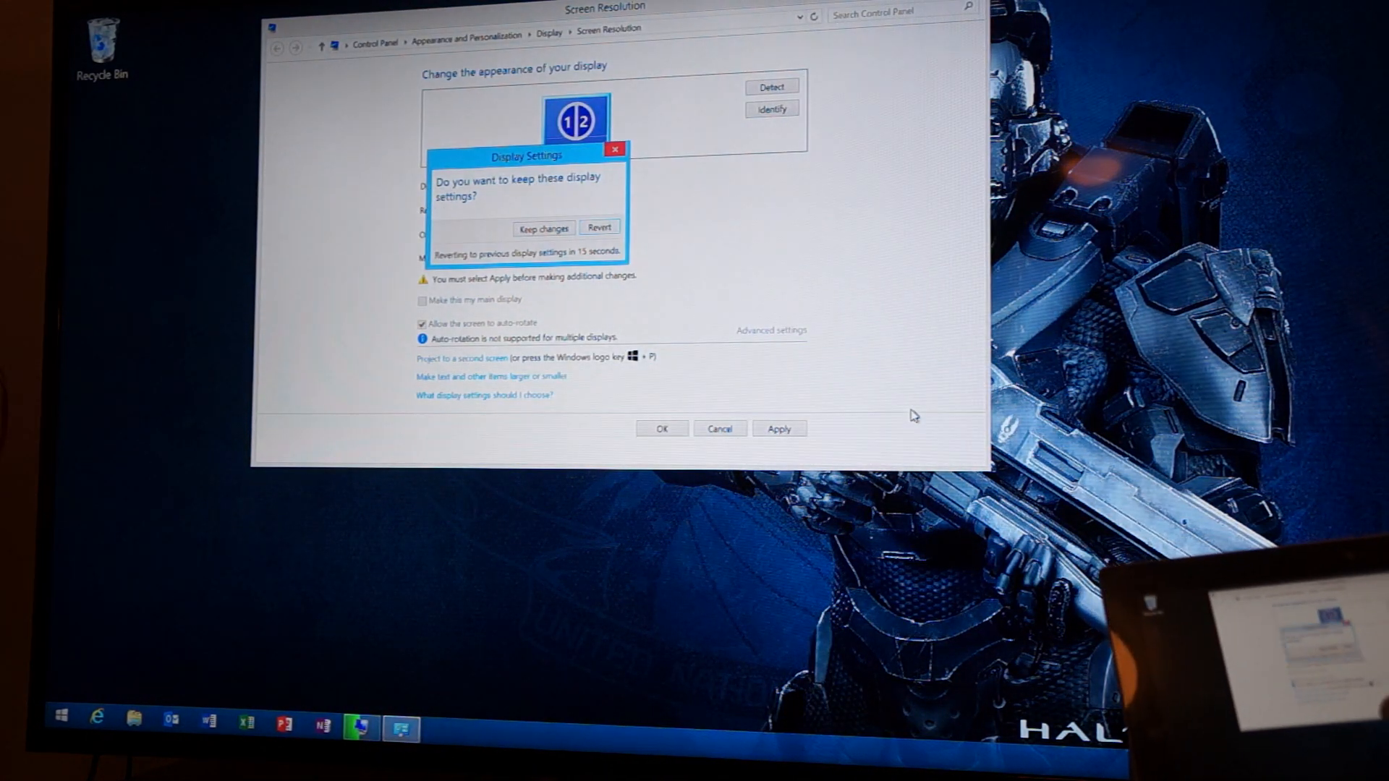
{"action": "left_click", "coordinate": [543, 228]}
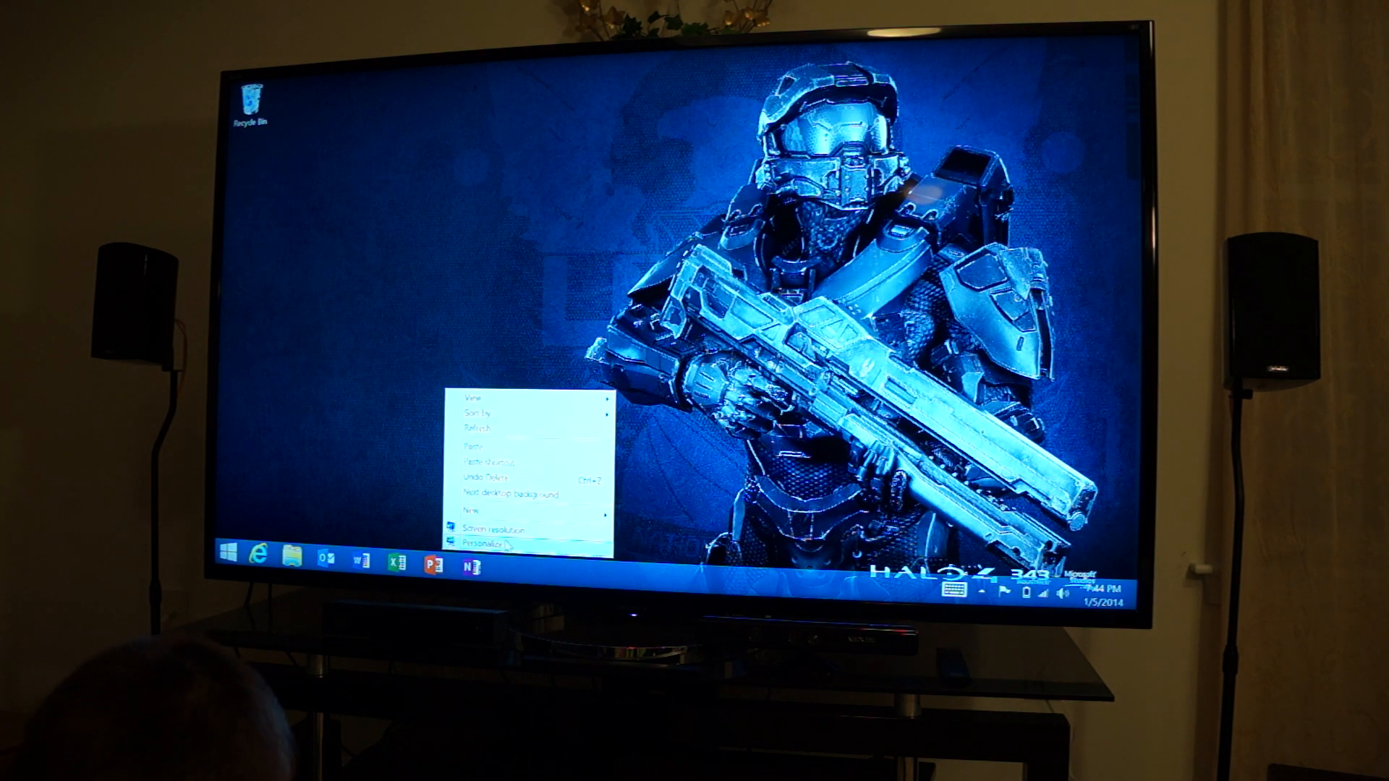
Step: Reopen Screen resolution and select display 1, the Mobile PC Display
{"action": "left_click", "coordinate": [493, 529]}
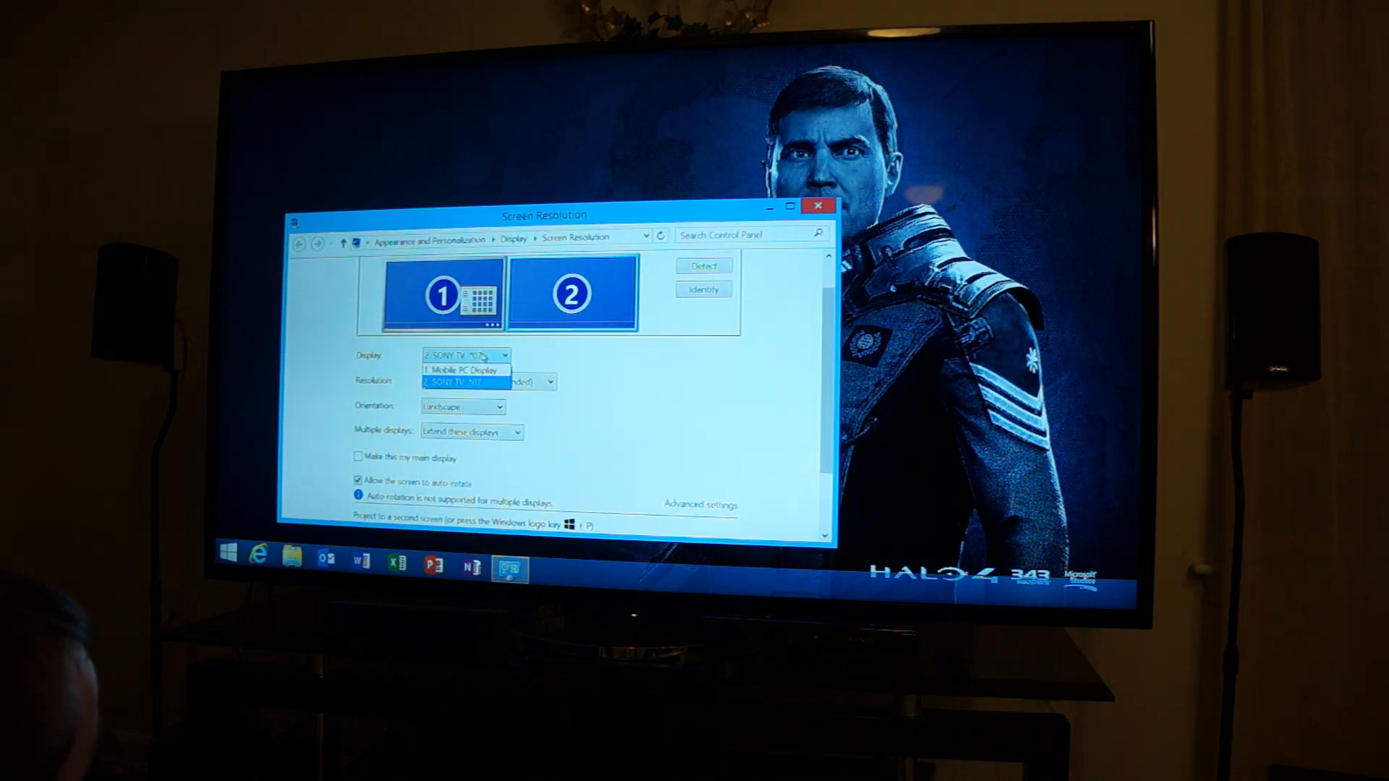
{"action": "left_click", "coordinate": [460, 369]}
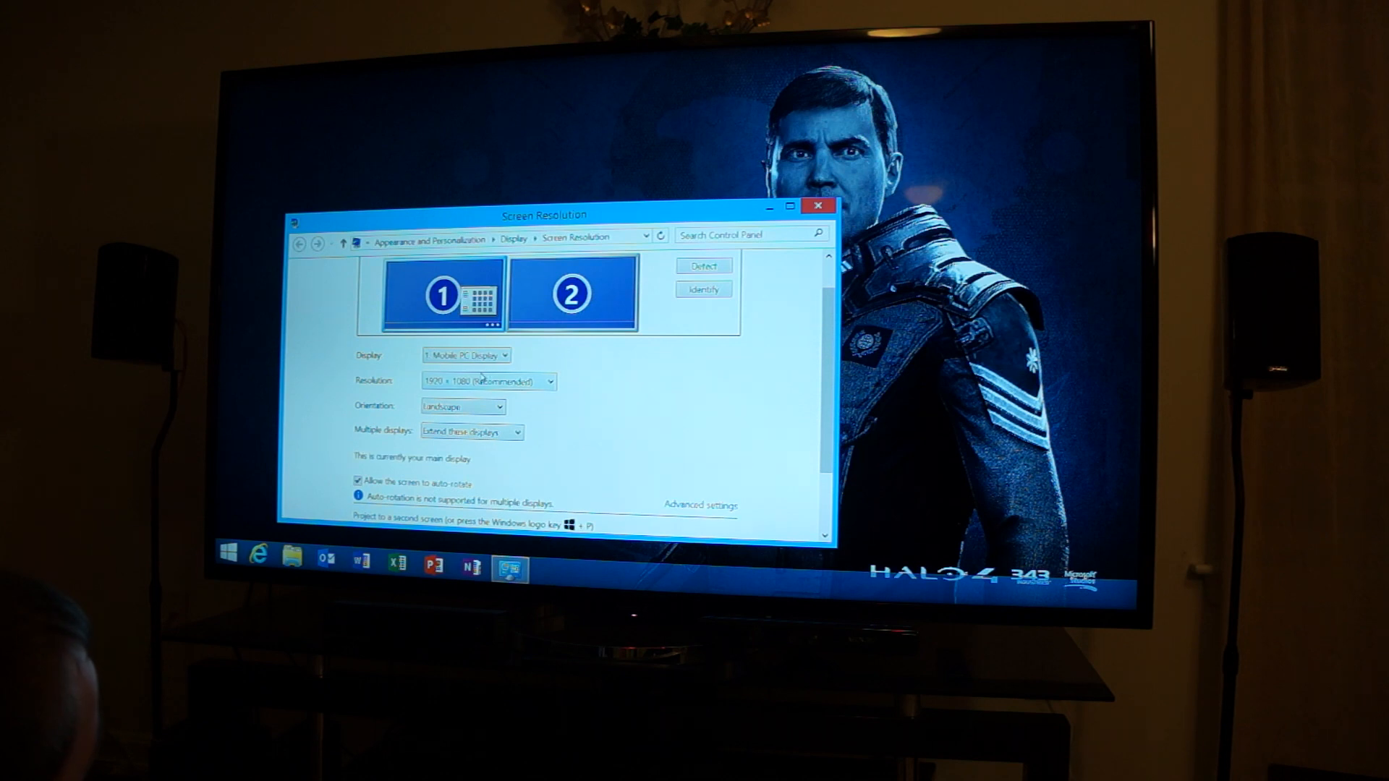